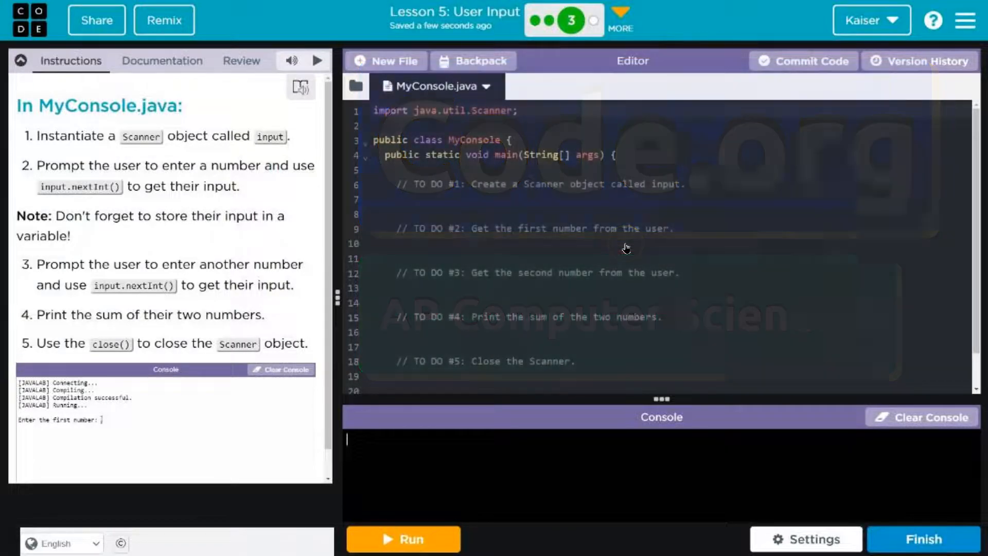
Declare Scanner input = new Scanner(System.in); under the first TODO comment.
{"action": "type", "text": "9678"}
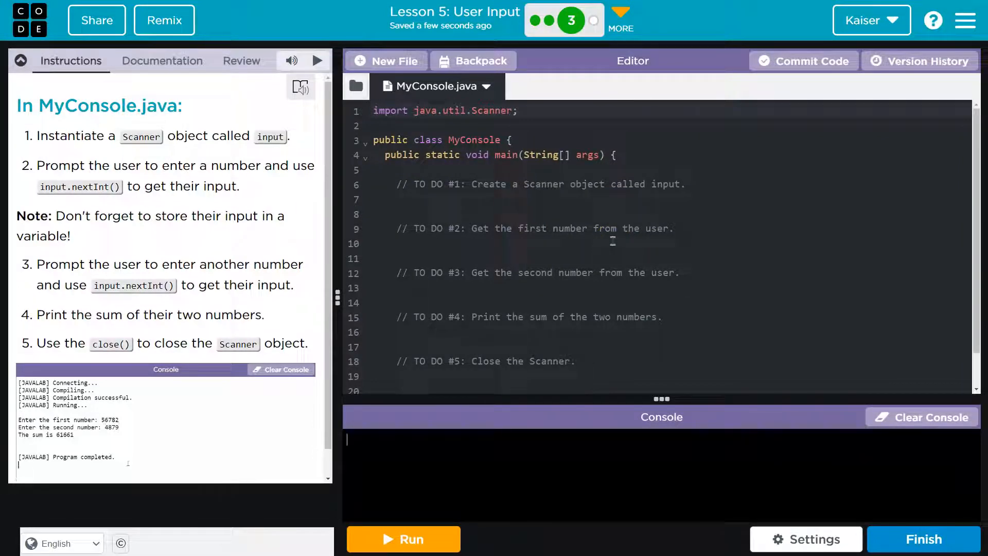
{"action": "left_click", "coordinate": [403, 554]}
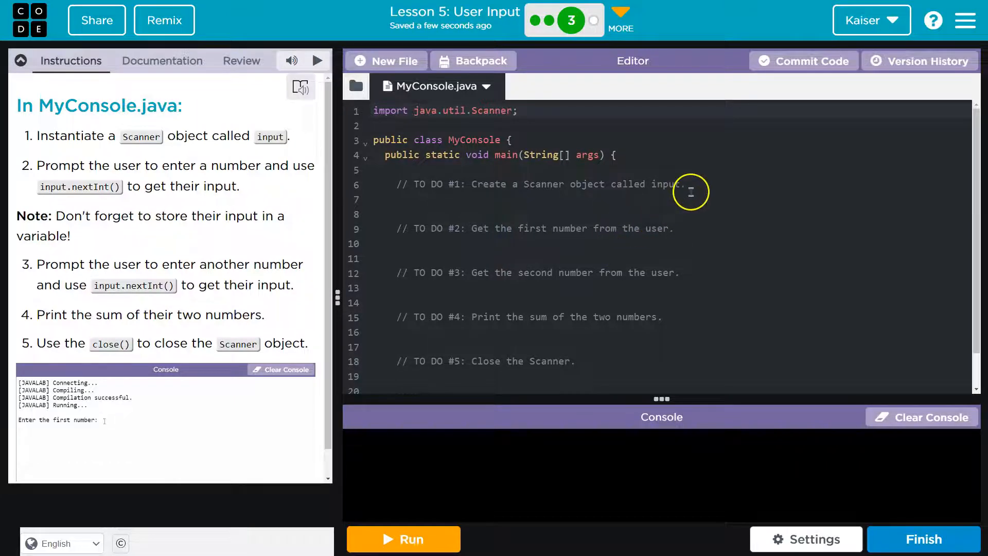
{"action": "type", "text": "967"}
{"action": "type", "text": "Scanner input = new Scanner(System.in);"}
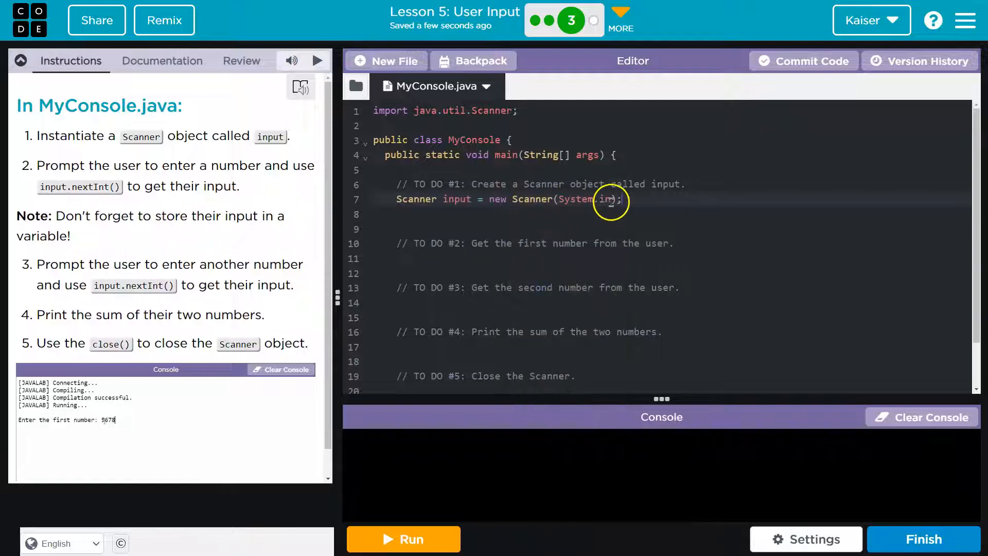
{"action": "type", "text": "4879"}
{"action": "type", "text": "Scanner input"}
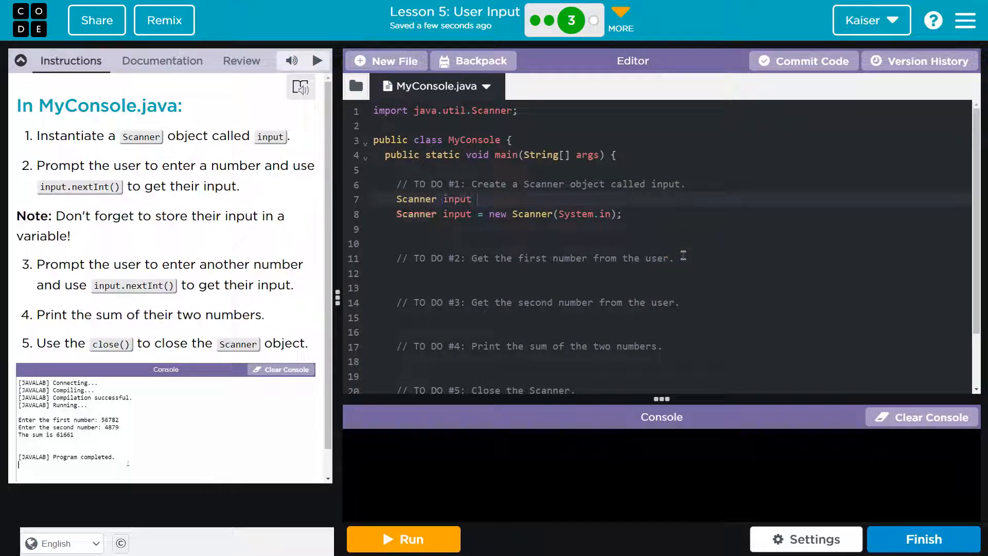
{"action": "type", "text": "= new Scanner(System.in);"}
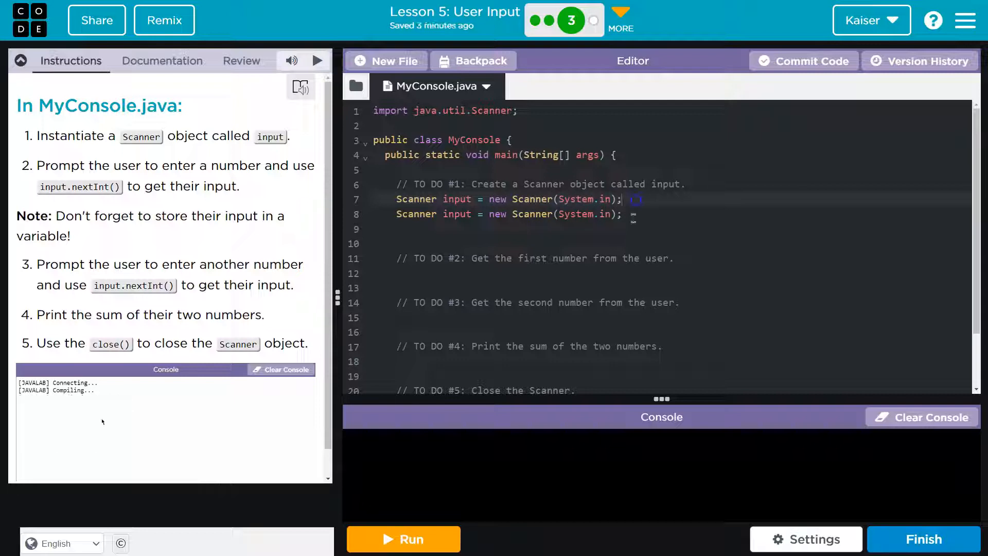
{"action": "left_click", "coordinate": [404, 554]}
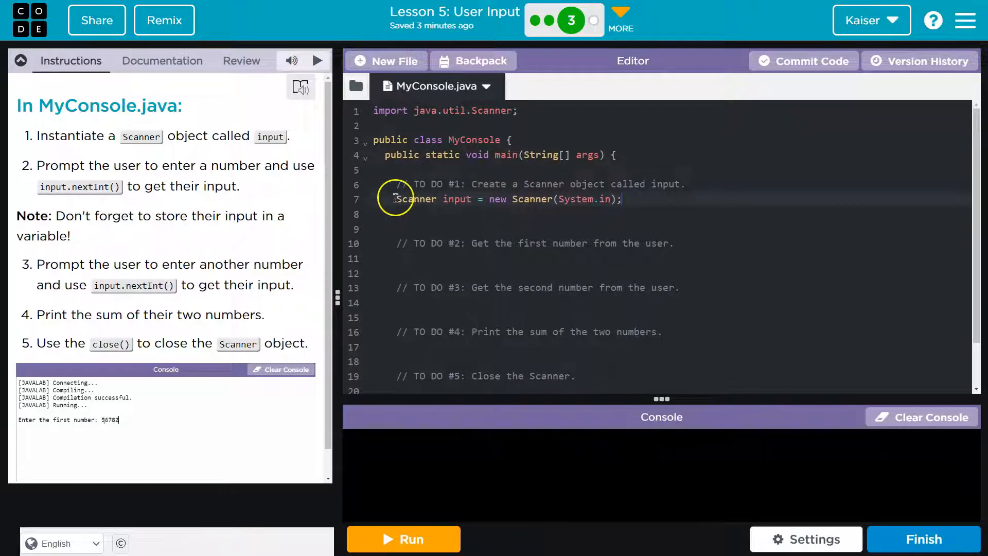
{"action": "type", "text": "4879"}
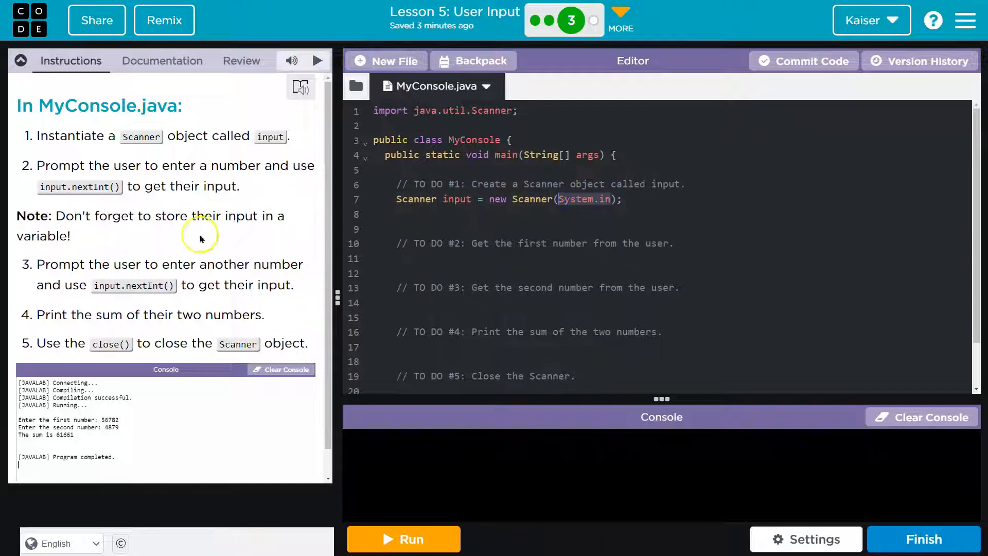
Add the prompt System.out.print("Enter the first number: "); under TODO #2.
{"action": "left_click", "coordinate": [402, 554]}
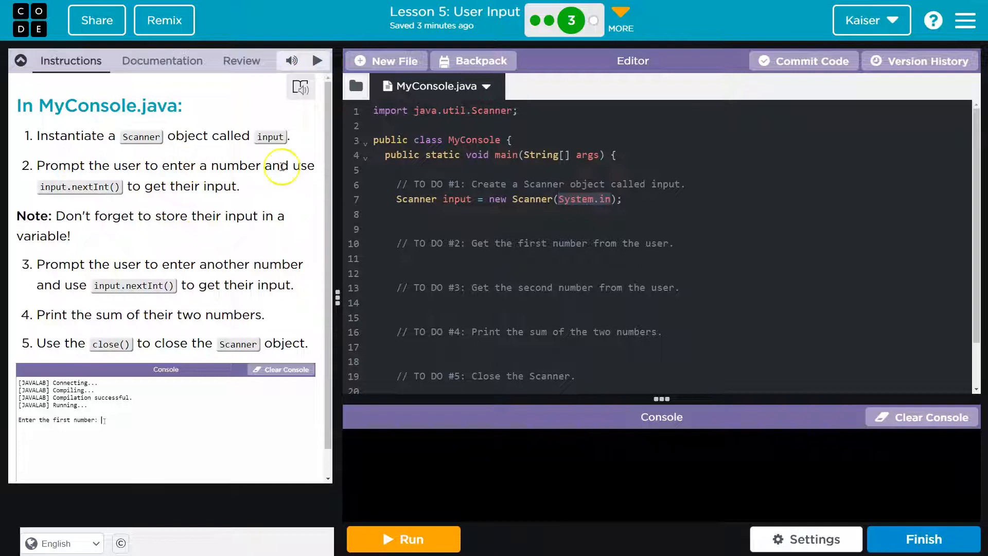
{"action": "type", "text": "5678"}
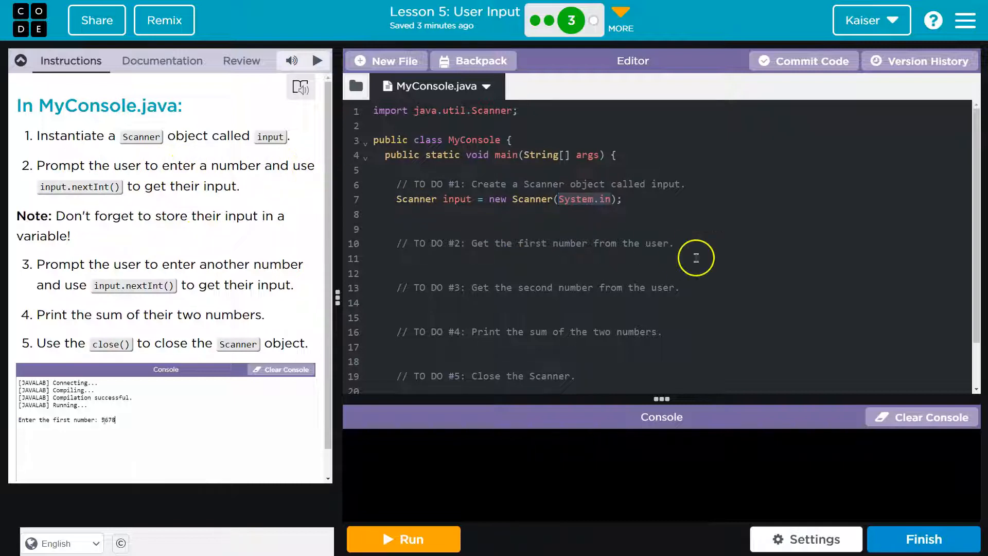
{"action": "type", "text": "4879"}
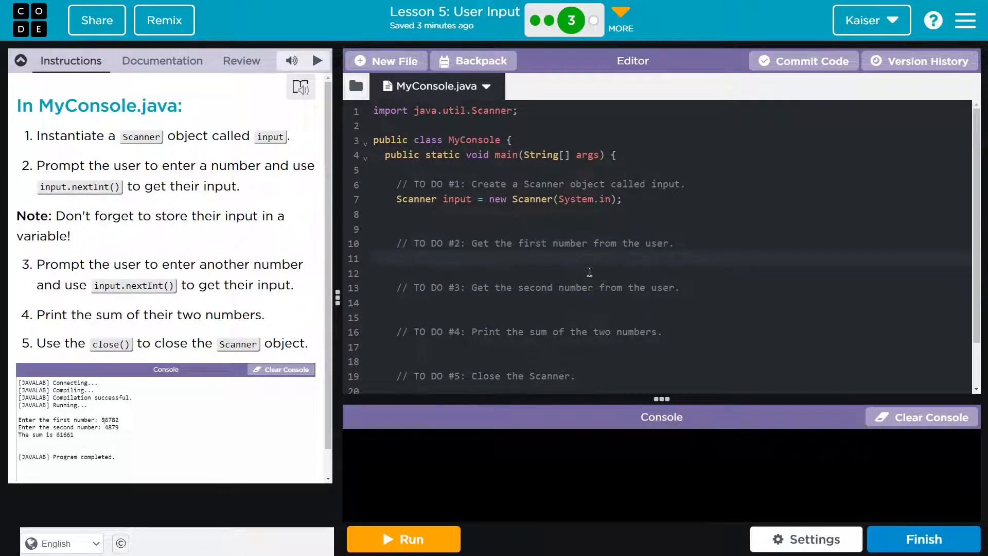
{"action": "type", "text": "System.out.print(\""}
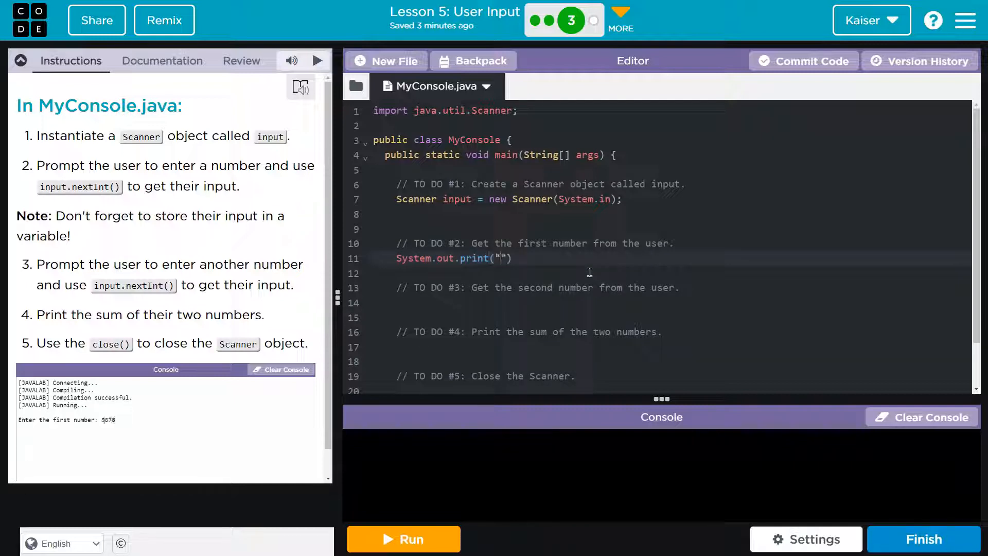
{"action": "type", "text": "4879"}
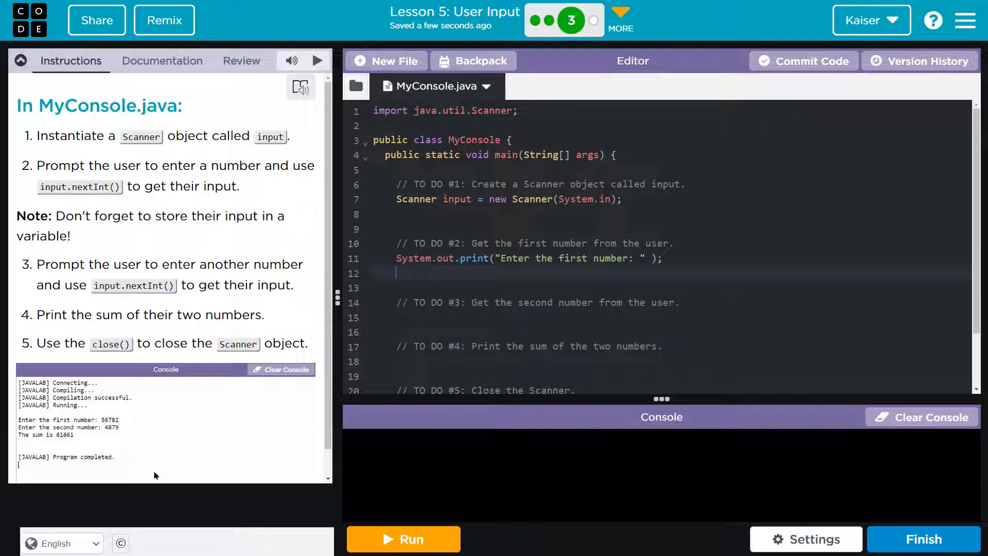
Begin the declaration int first = on the next line and return to the MyConsole level.
{"action": "left_click", "coordinate": [403, 554]}
{"action": "type", "text": "int"}
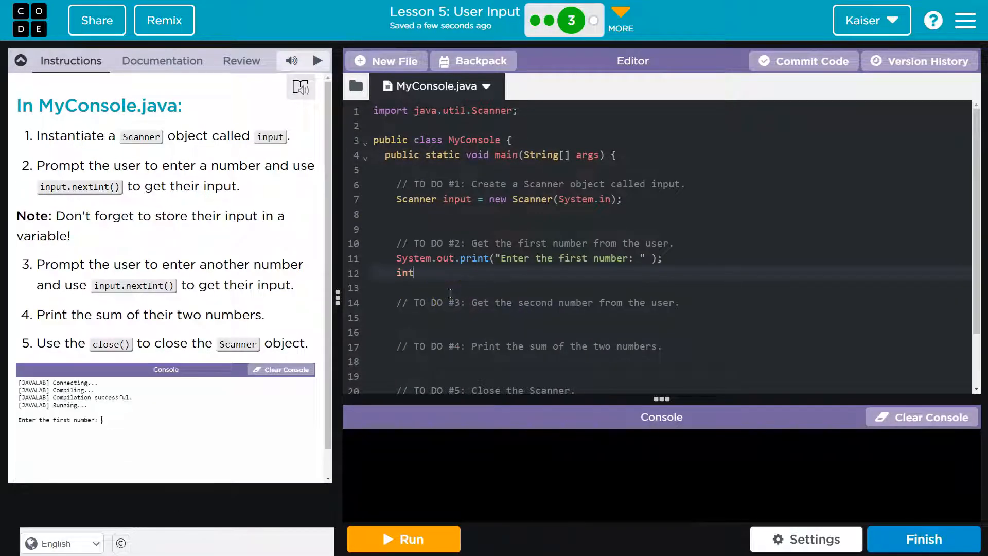
{"action": "type", "text": "59"}
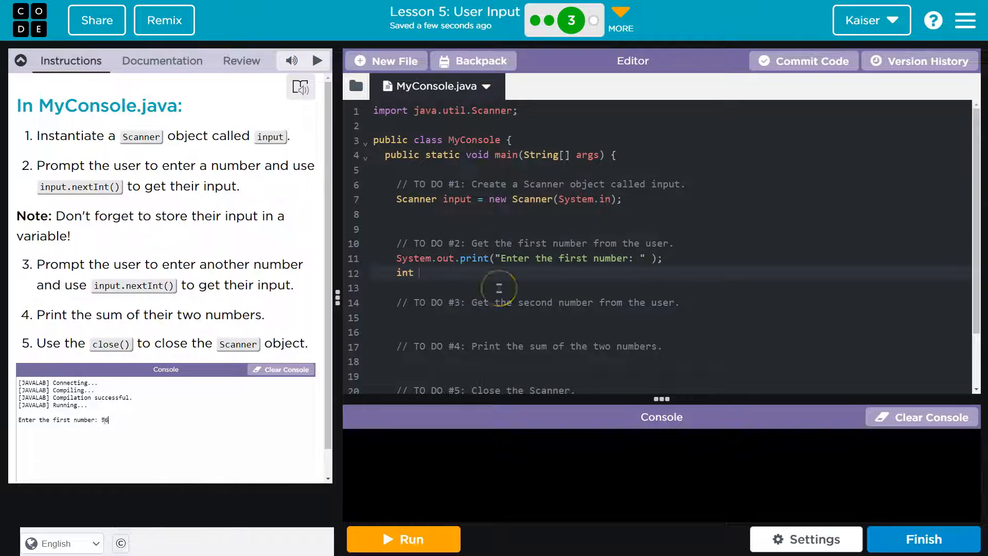
{"action": "type", "text": "first"}
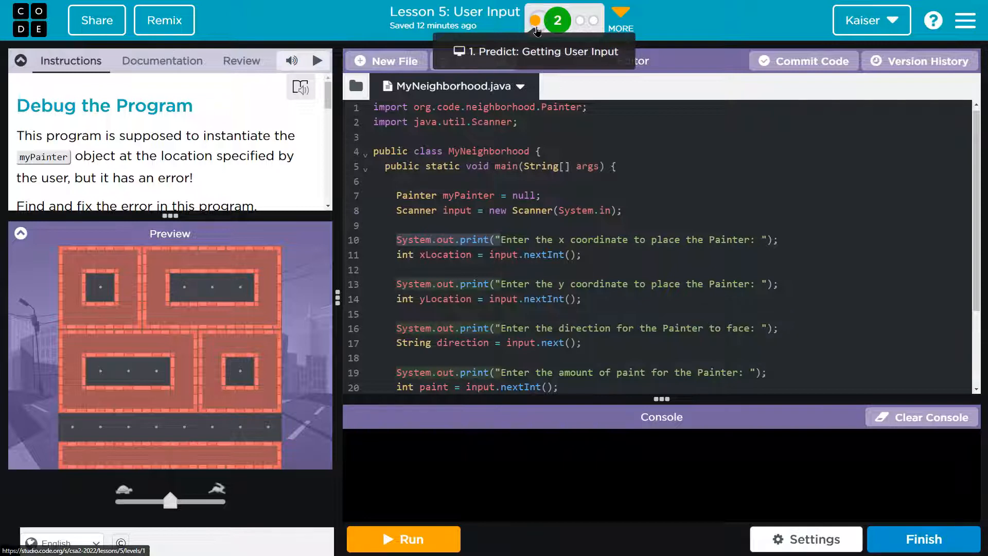
{"action": "left_click", "coordinate": [531, 21]}
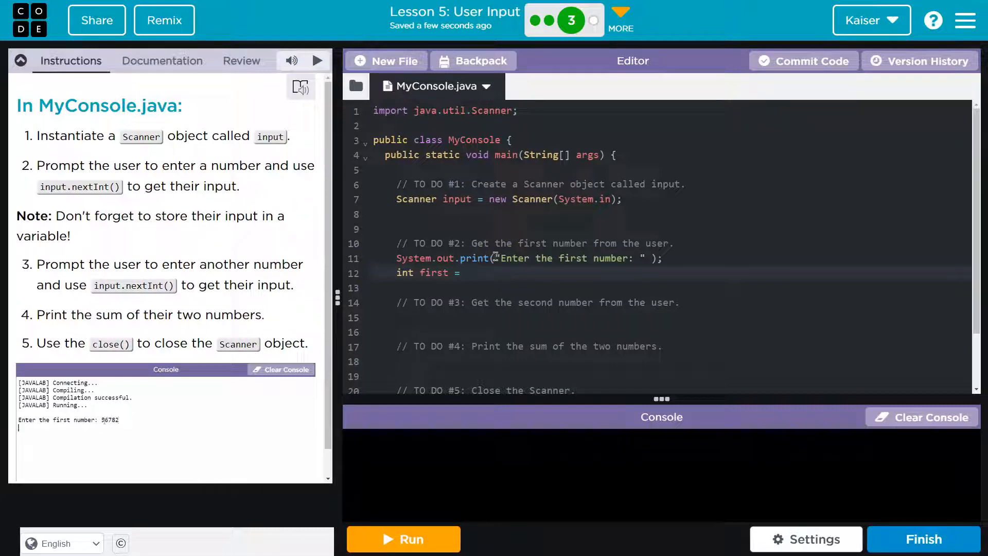
Complete the line as int first = input.nextInt(); and run to see the prompt accept input.
{"action": "type", "text": "input.next"}
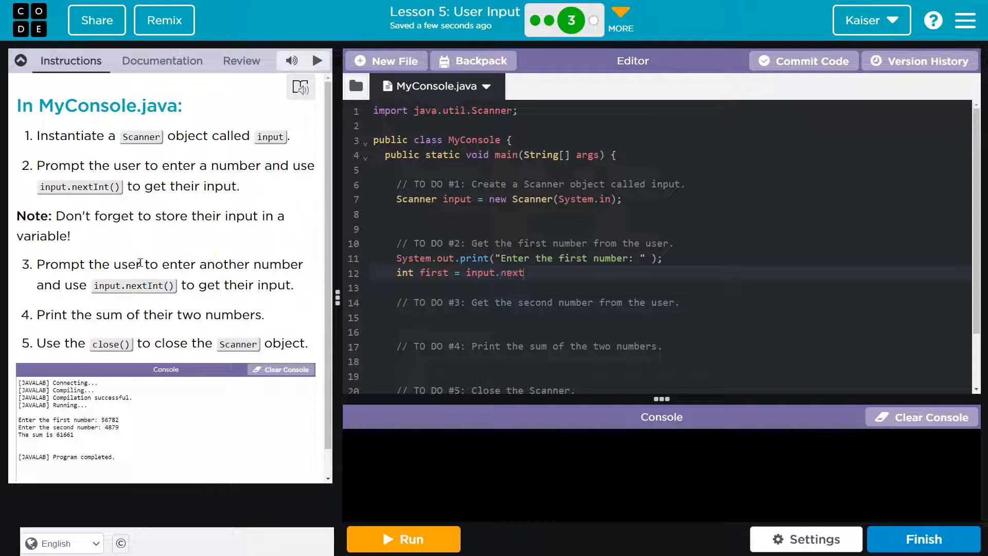
{"action": "type", "text": "Int();"}
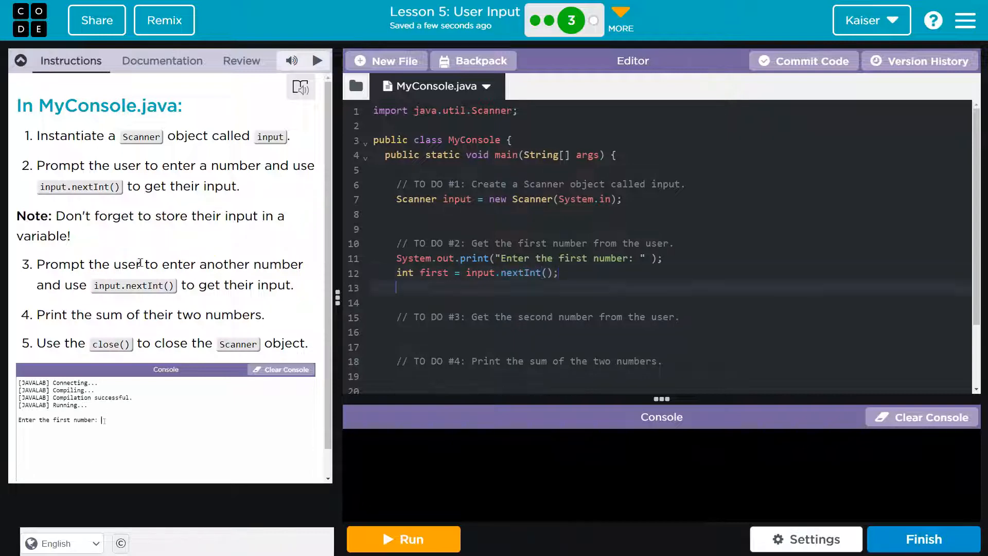
{"action": "type", "text": "56782"}
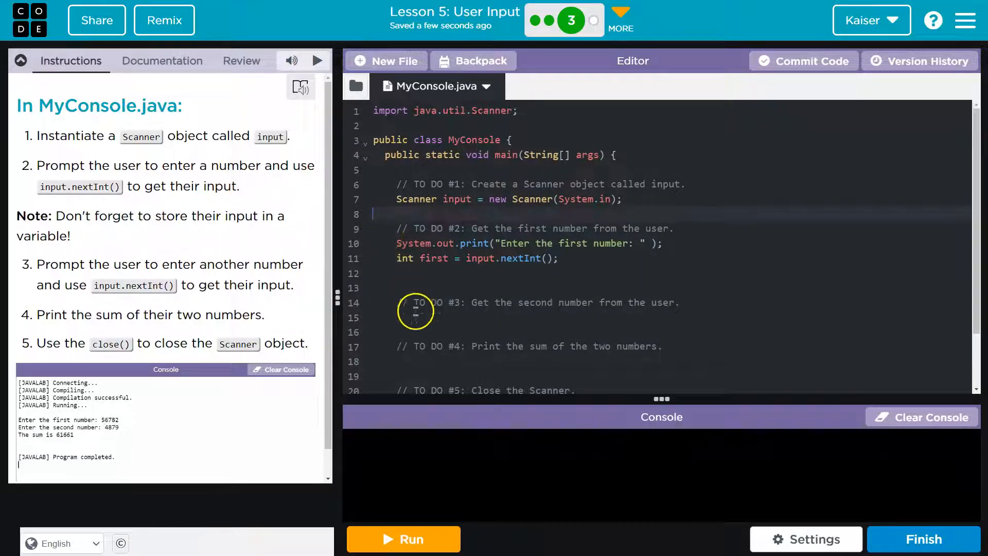
{"action": "left_click", "coordinate": [403, 540]}
{"action": "type", "text": "55"}
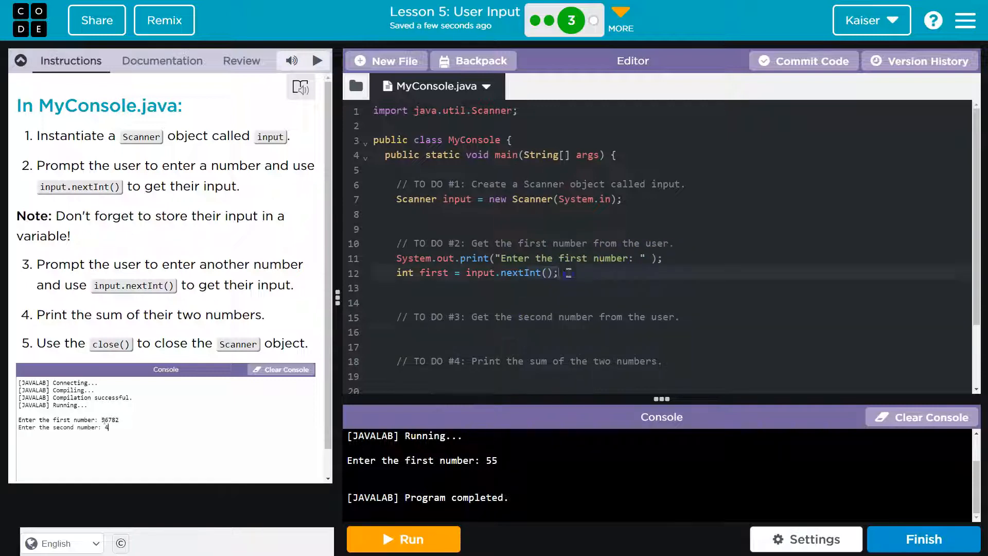
{"action": "right_click", "coordinate": [528, 257]}
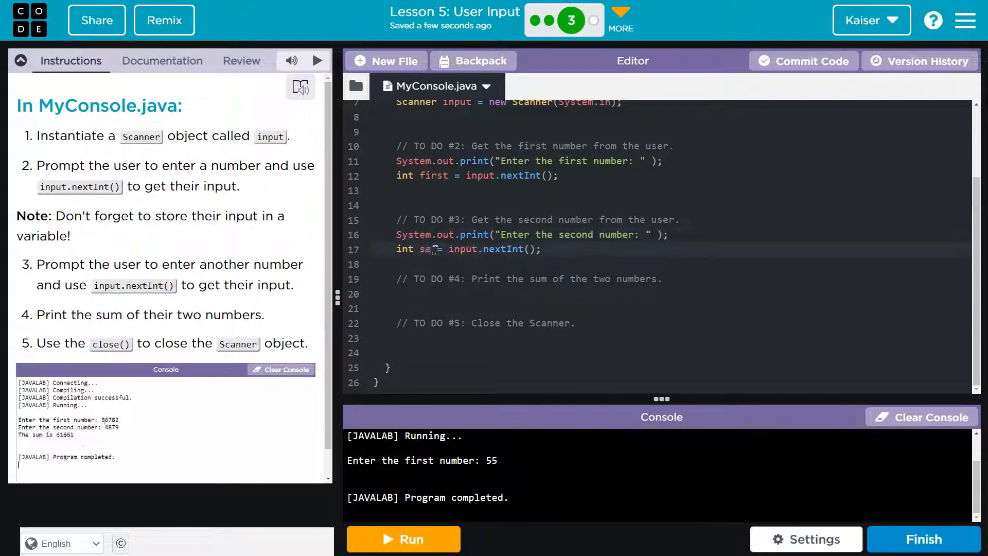
Store the second number with int second = input.nextInt(); and begin the sum declaration.
{"action": "type", "text": "econd"}
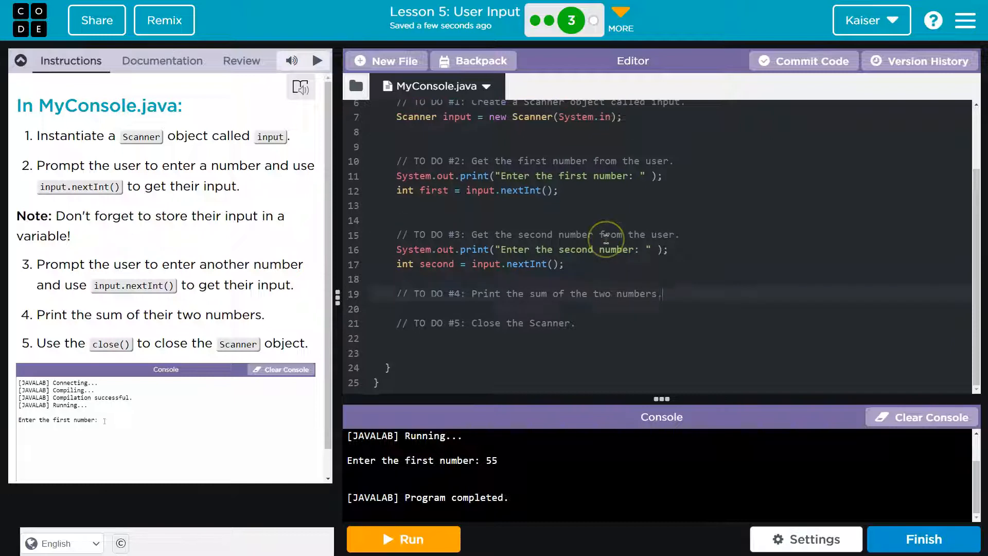
{"action": "type", "text": "int"}
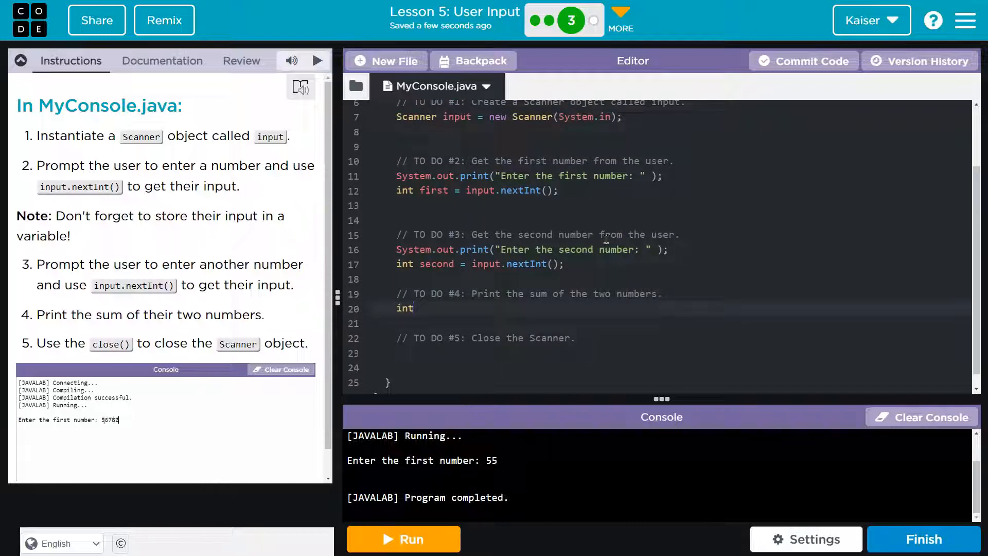
Write int sum = first + second; under TODO #4.
{"action": "type", "text": "sum ="}
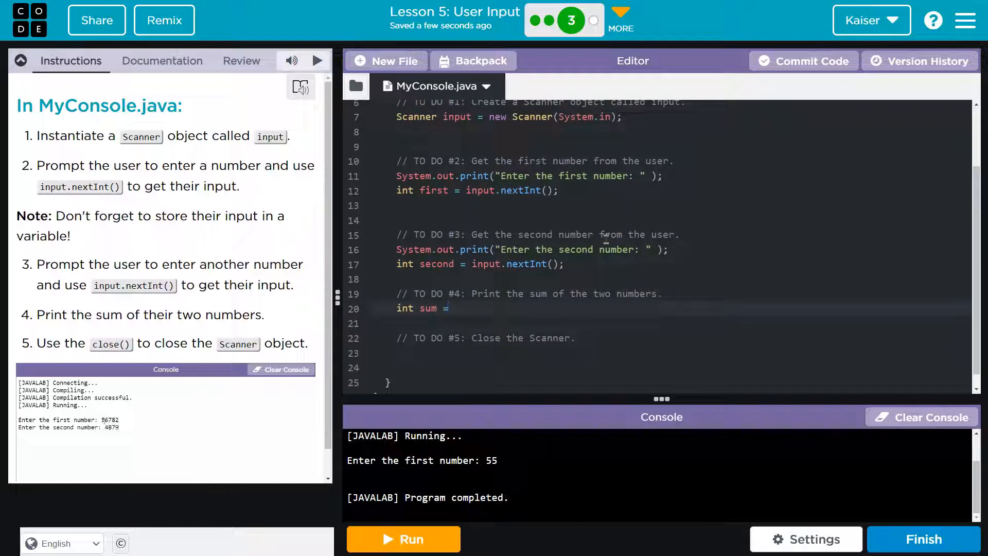
{"action": "type", "text": "first + second;"}
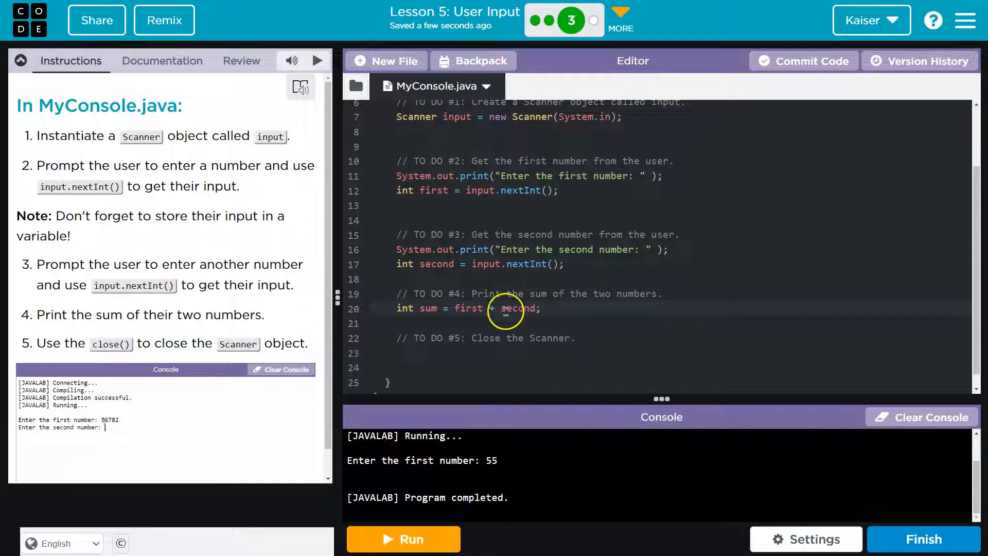
{"action": "type", "text": "4879"}
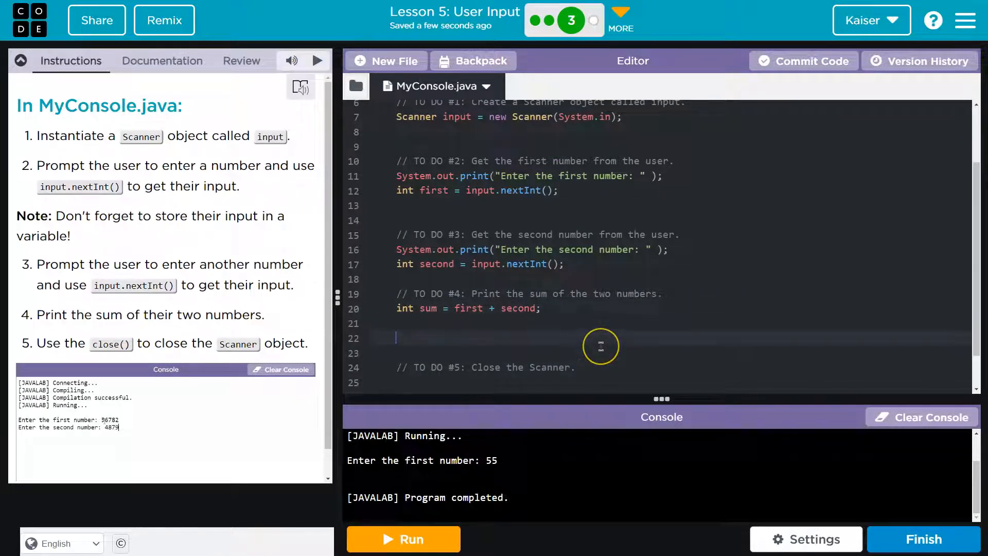
Add System.out.println("The sum is " + sum); and input.close(); under TODO #5.
{"action": "type", "text": "System.out.println(\""}
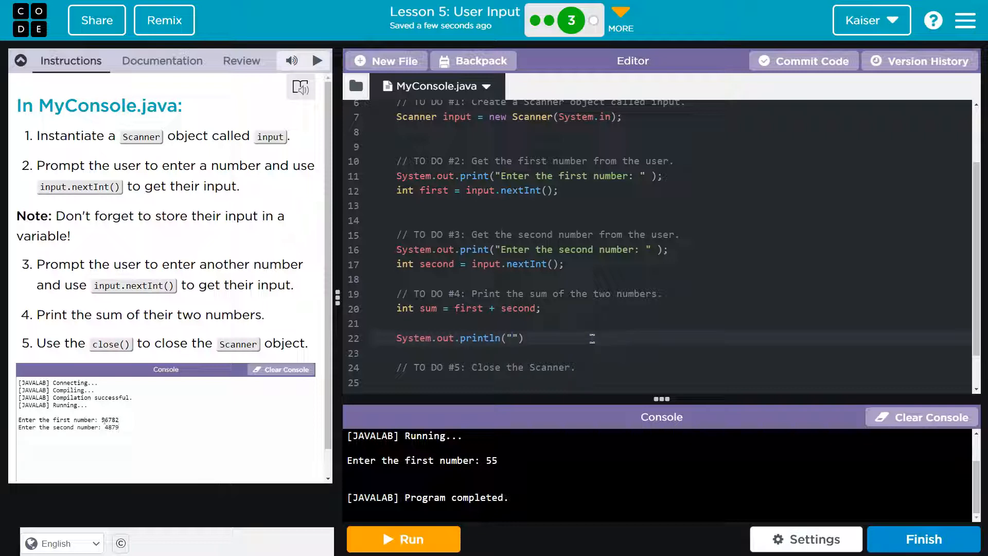
{"action": "type", "text": "The"}
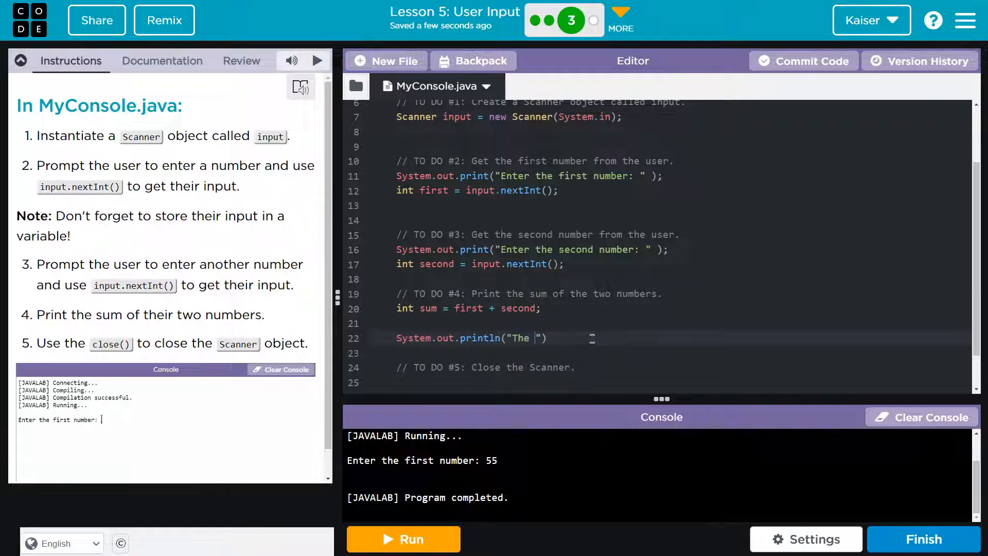
{"action": "type", "text": "sum is"}
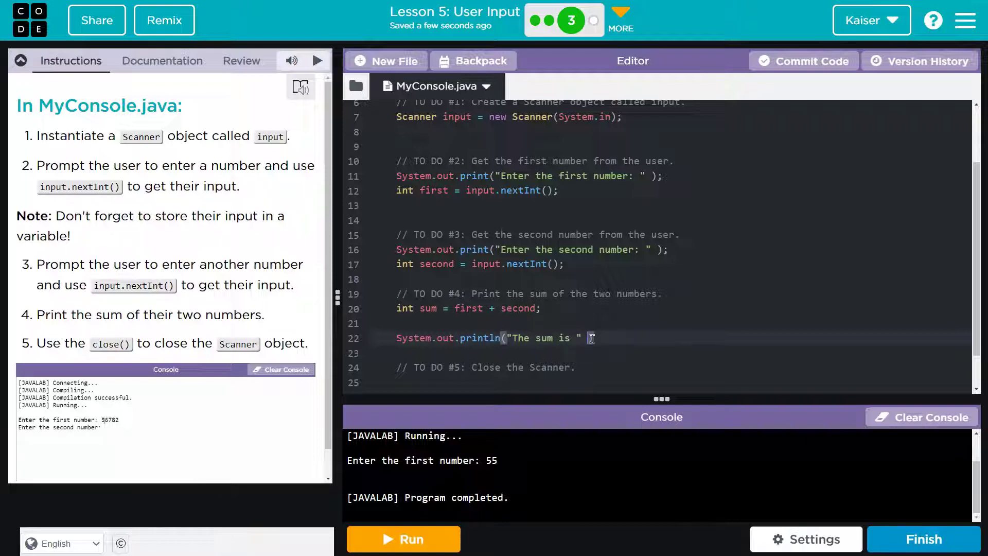
{"action": "type", "text": "+ sum);"}
{"action": "left_click", "coordinate": [680, 382]}
{"action": "type", "text": "input.close();"}
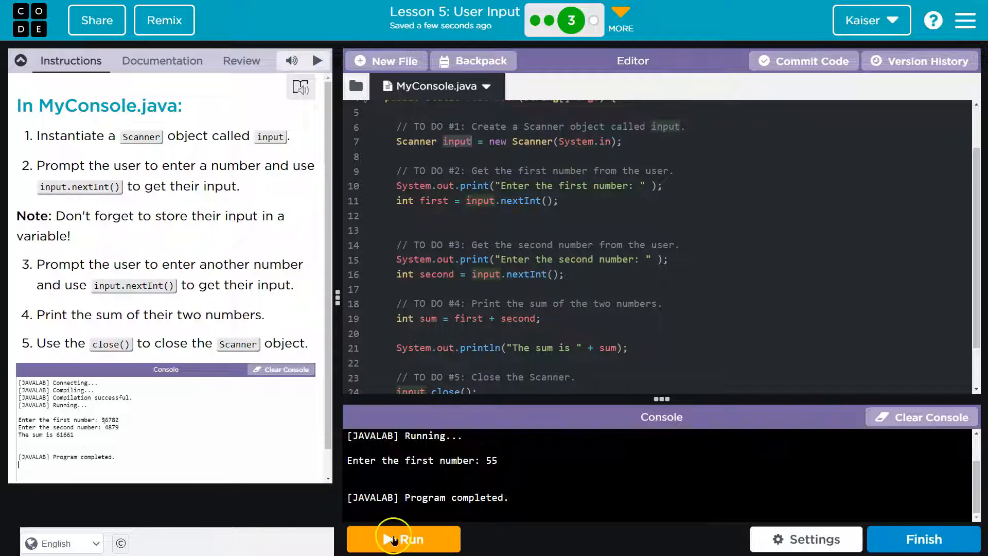
Run the program, enter 2 and 6, and confirm it prints The sum is 8.
{"action": "left_click", "coordinate": [404, 539]}
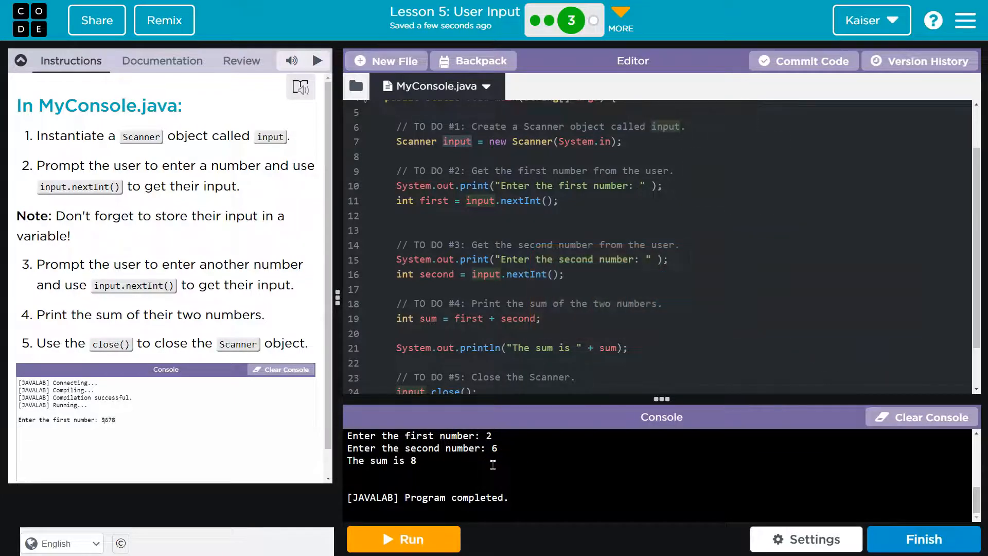
{"action": "type", "text": "4879"}
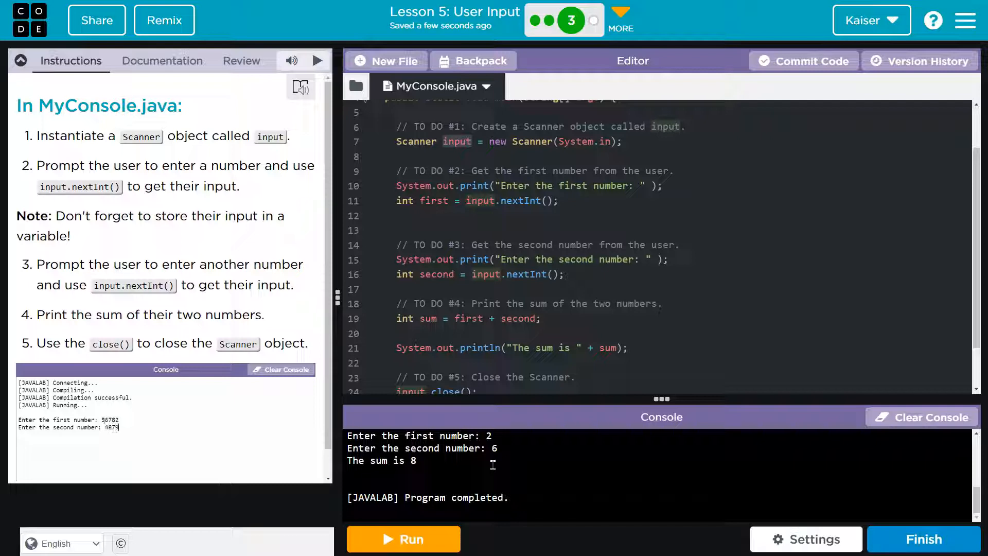